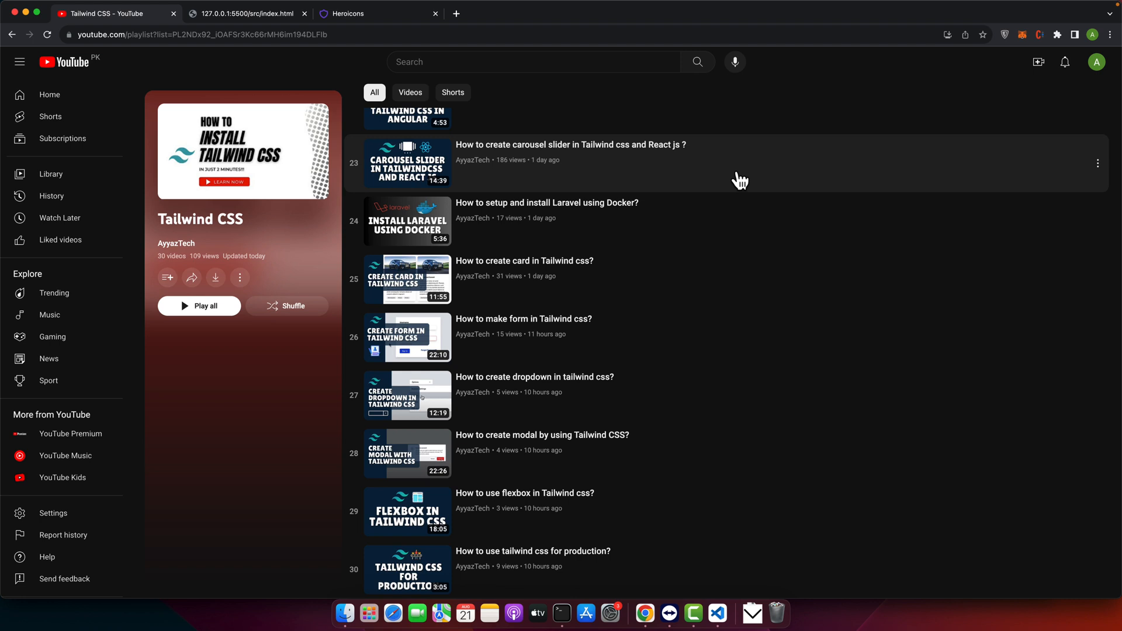
mouse_move(766, 186)
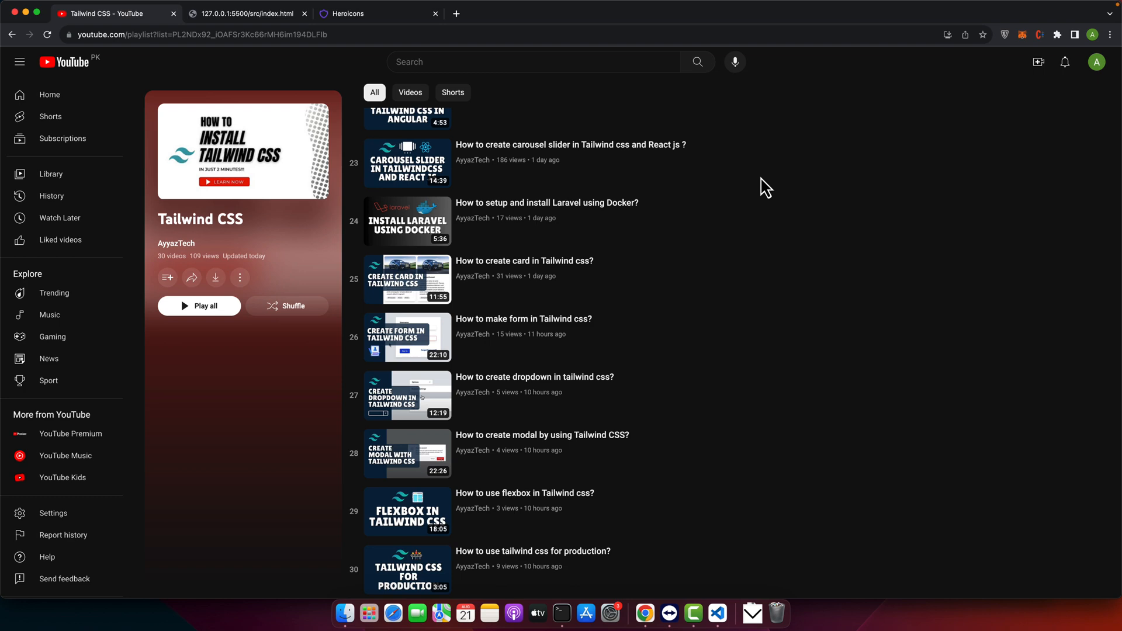
Step: Switch from the YouTube playlist back to the project's index.html in the editor
left_click(717, 614)
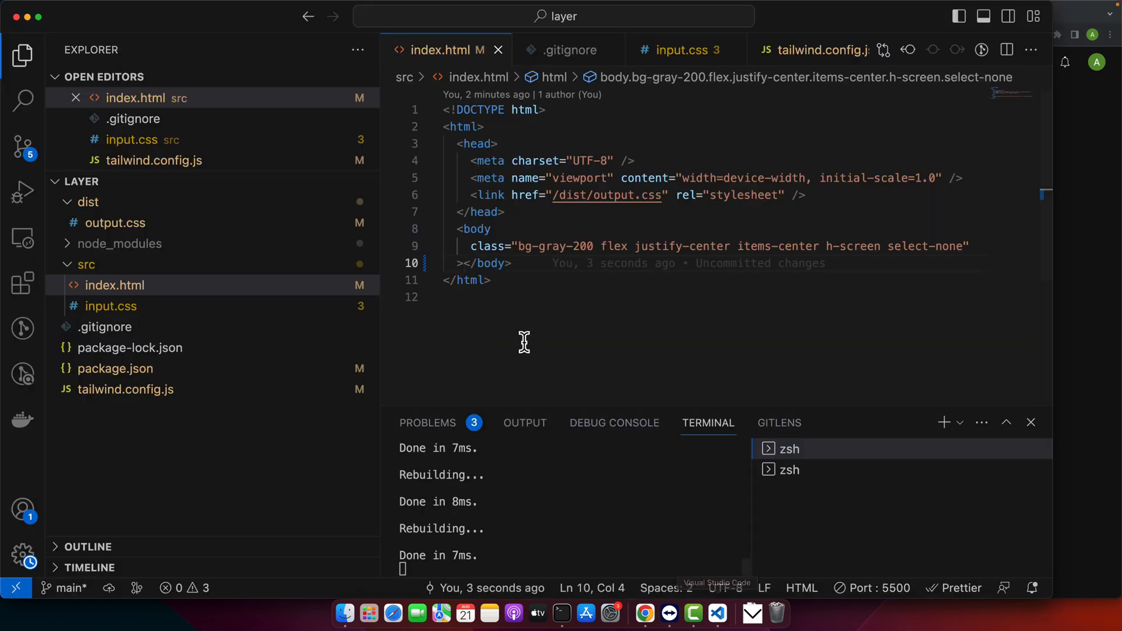
Step: Add a 600px-square Hello world element, rename it to nav and colour it bg-slate-700
type("<div></div>")
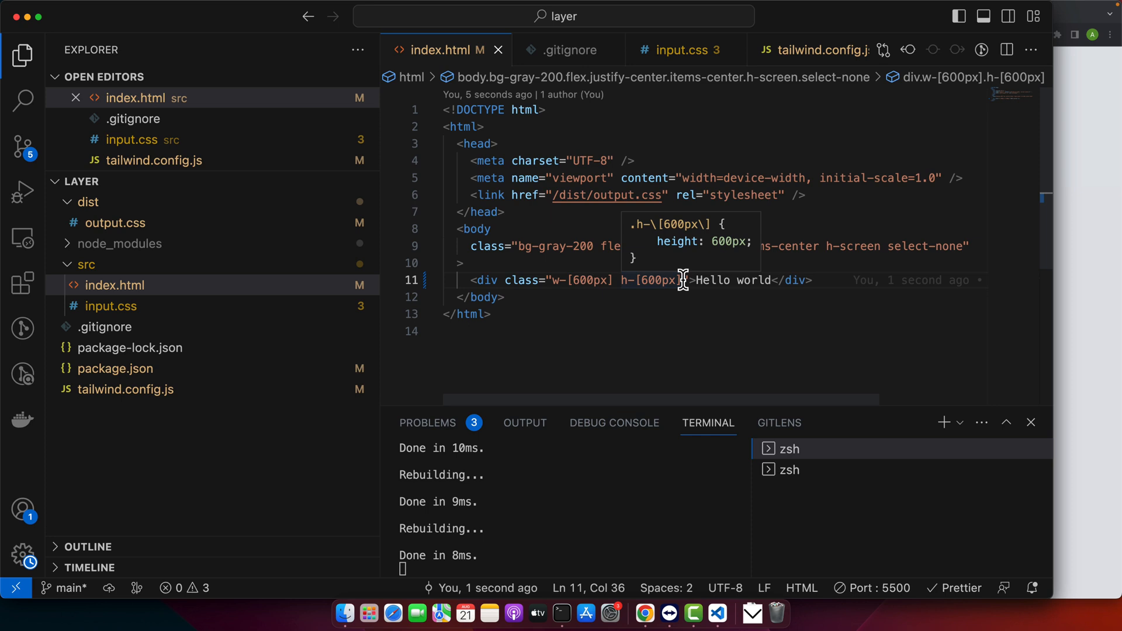
type("bg-blue-")
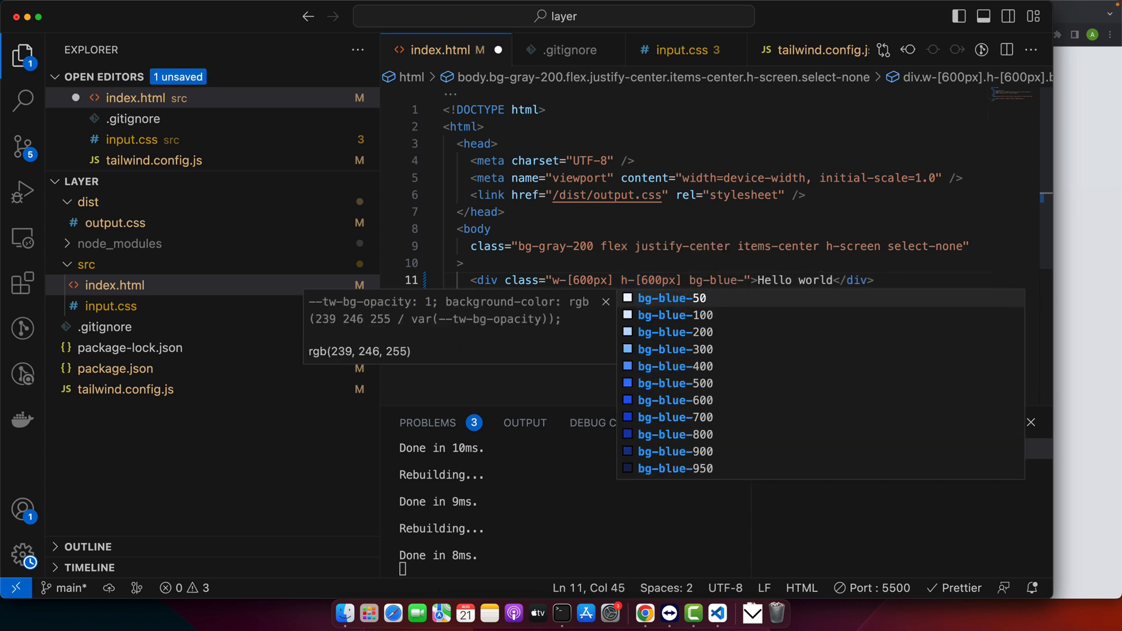
left_click(673, 383)
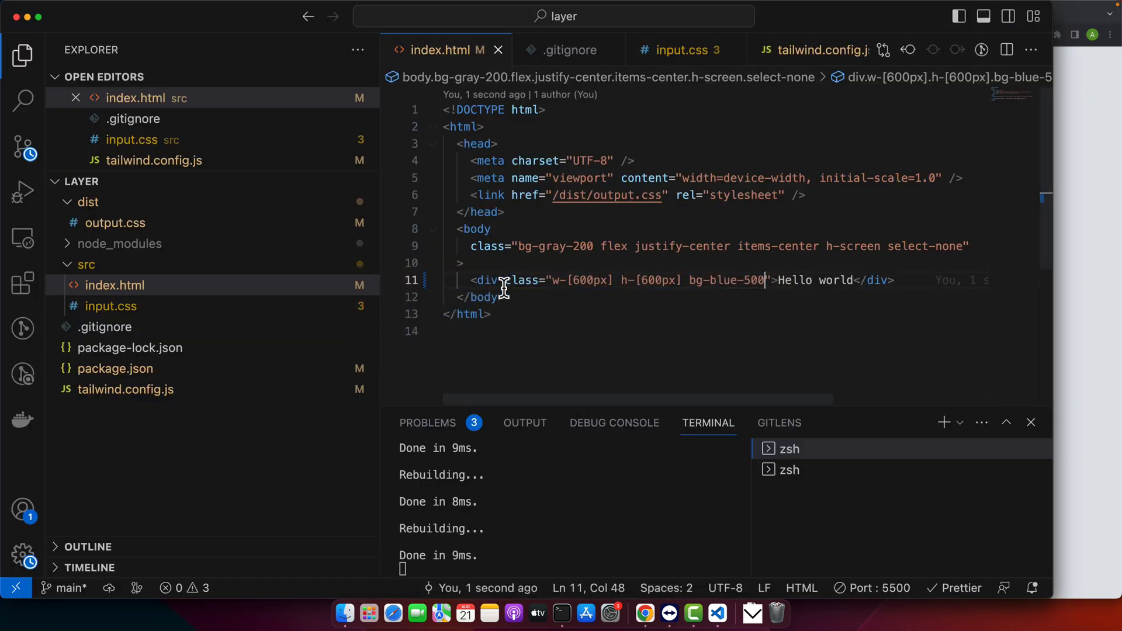
type("nav")
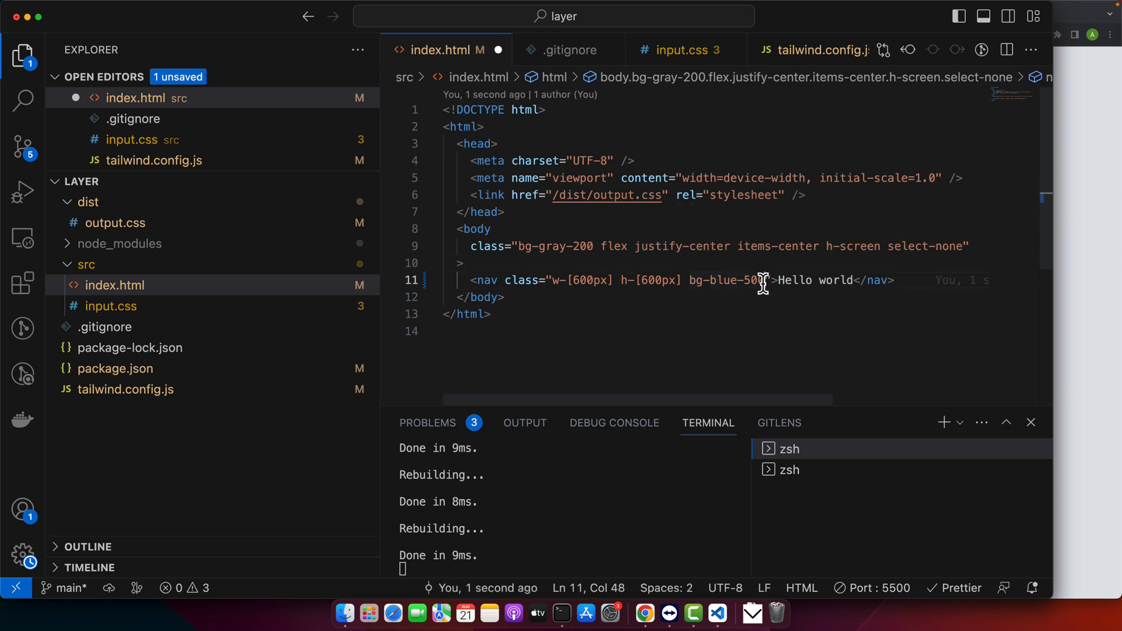
type("bg-slate-700")
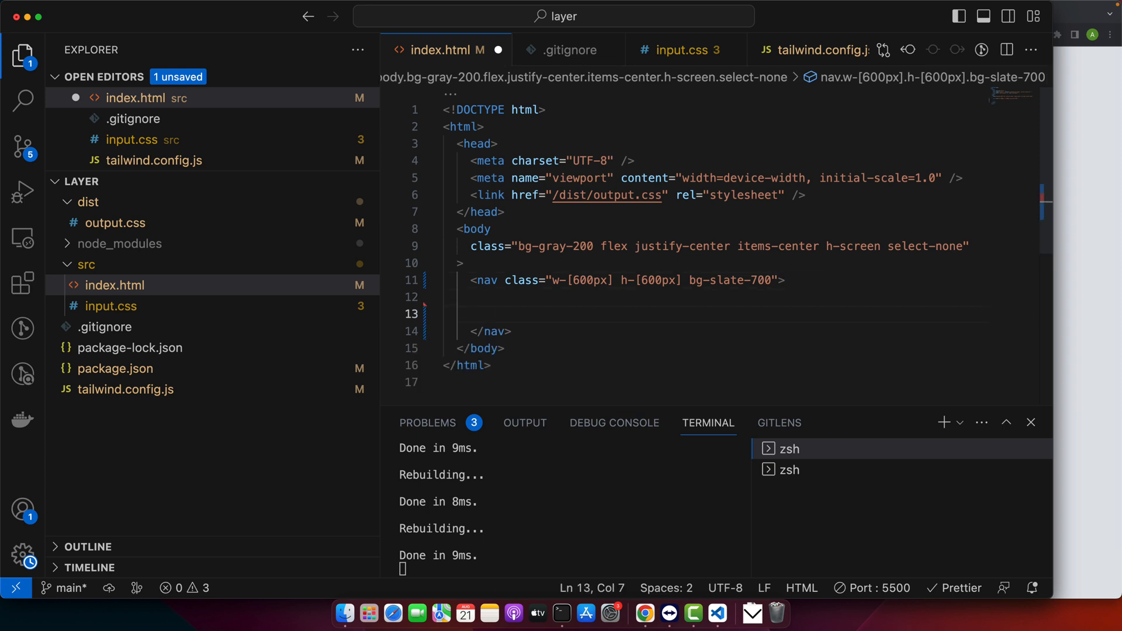
Step: Add a My Website h1 inside the nav and restyle it 100px tall with a white background
type("<h1>My Website</h1>")
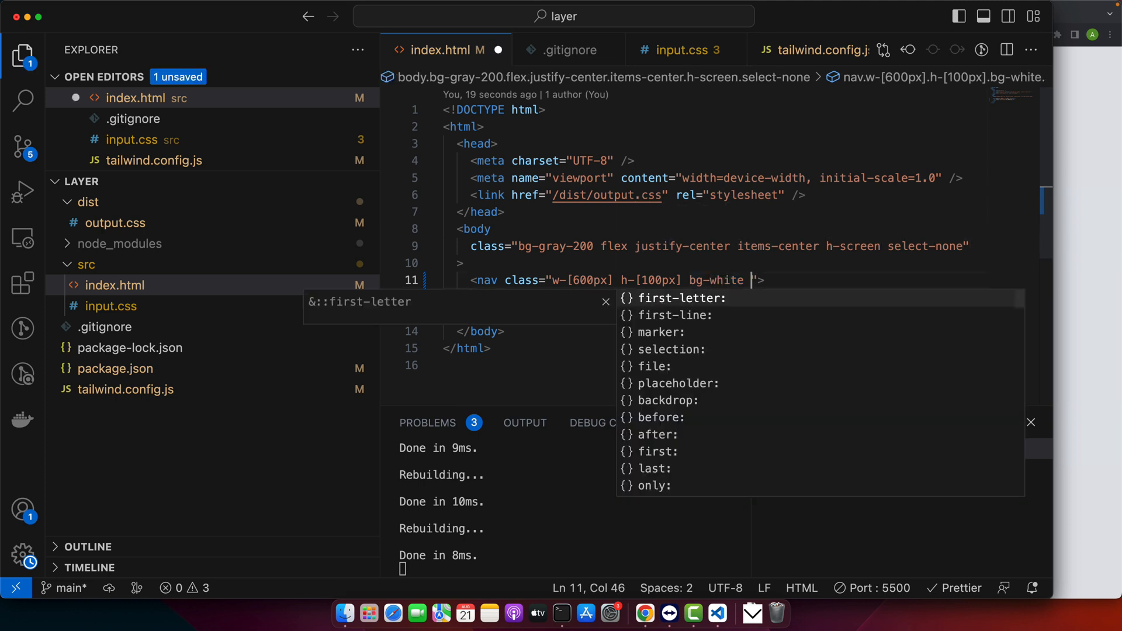
Step: Add shadow-md, padding and rounded corners to the nav and rework its heading text
type("shadow-md p-4 rounded-md")
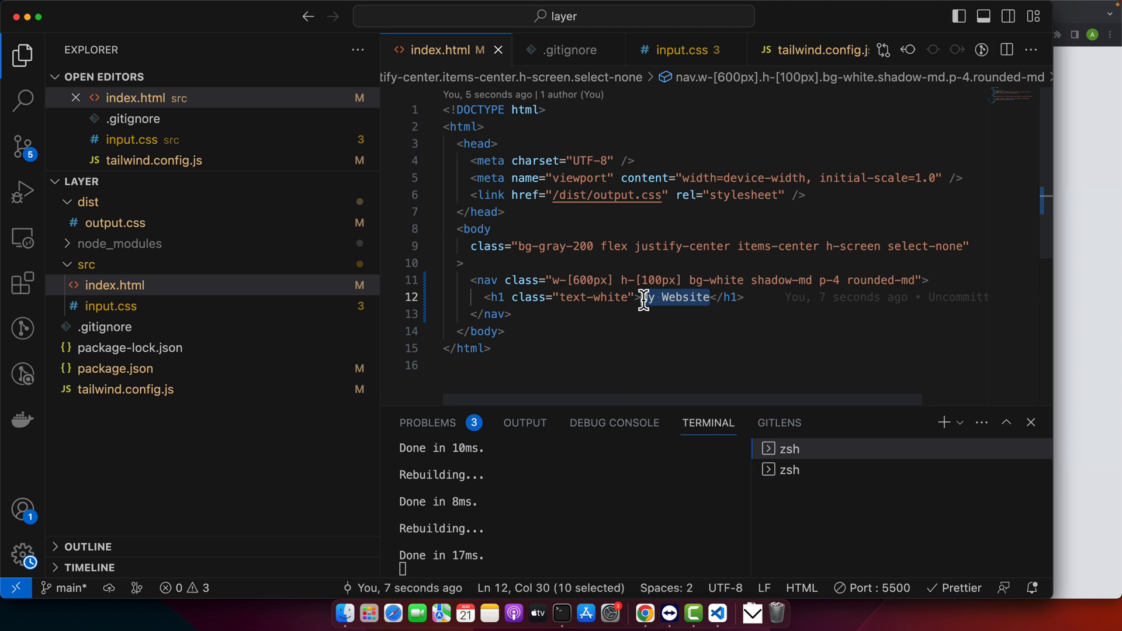
type("Ca")
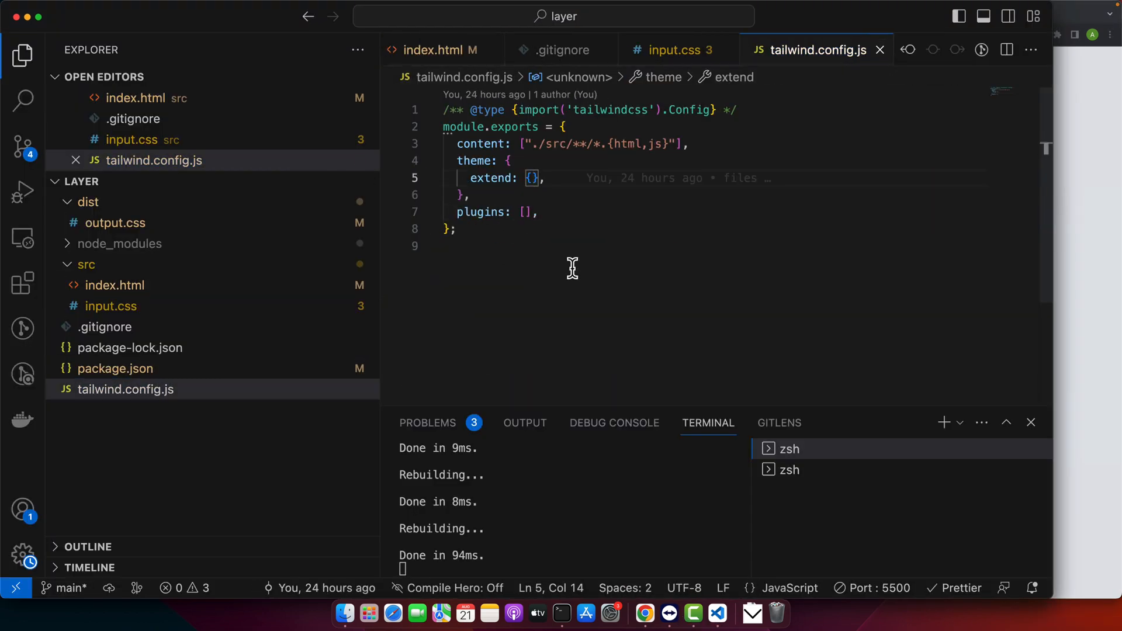
mouse_move(515, 272)
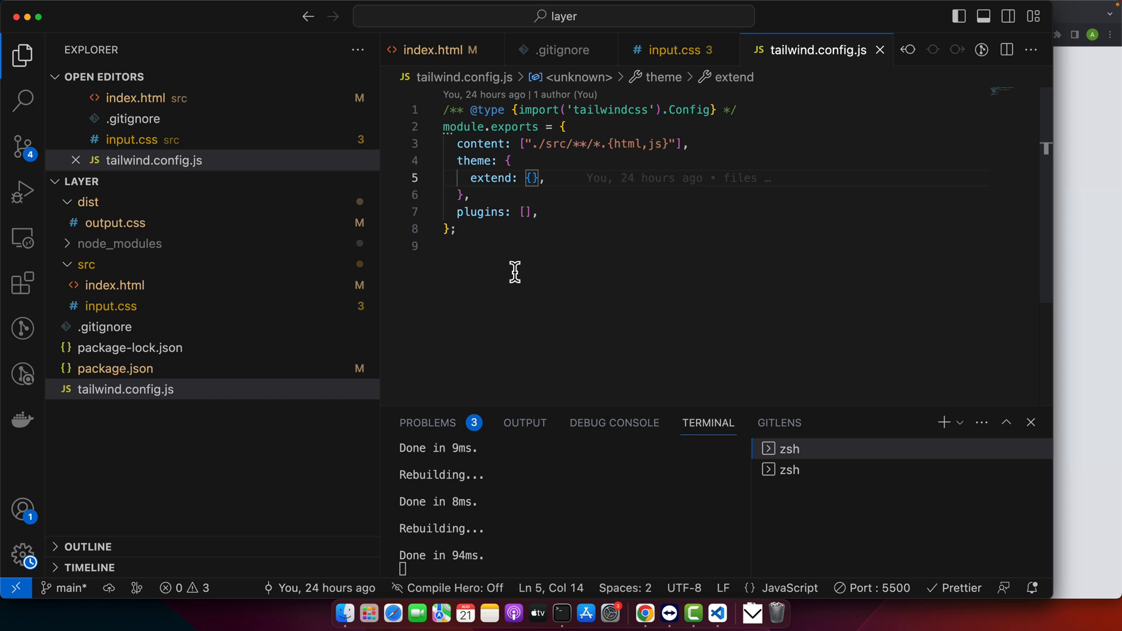
Step: Define backgroundColor brand-blue #1E2A38 and brand-red #FF5062 under theme.extend, then return to index.html
type("b")
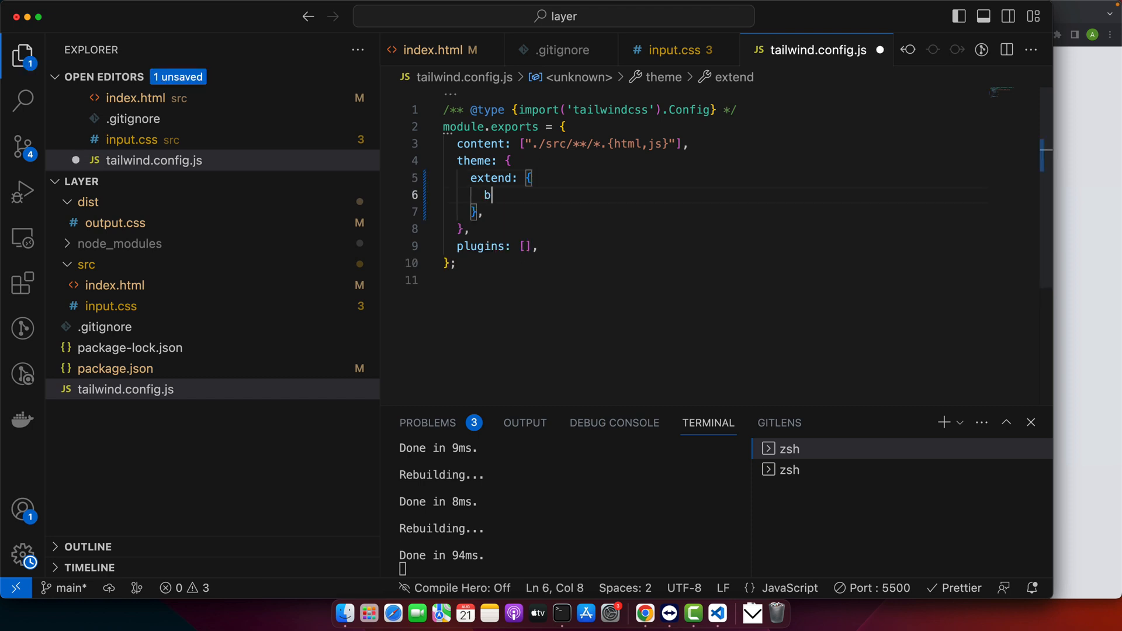
type("ackgroundColor:{")
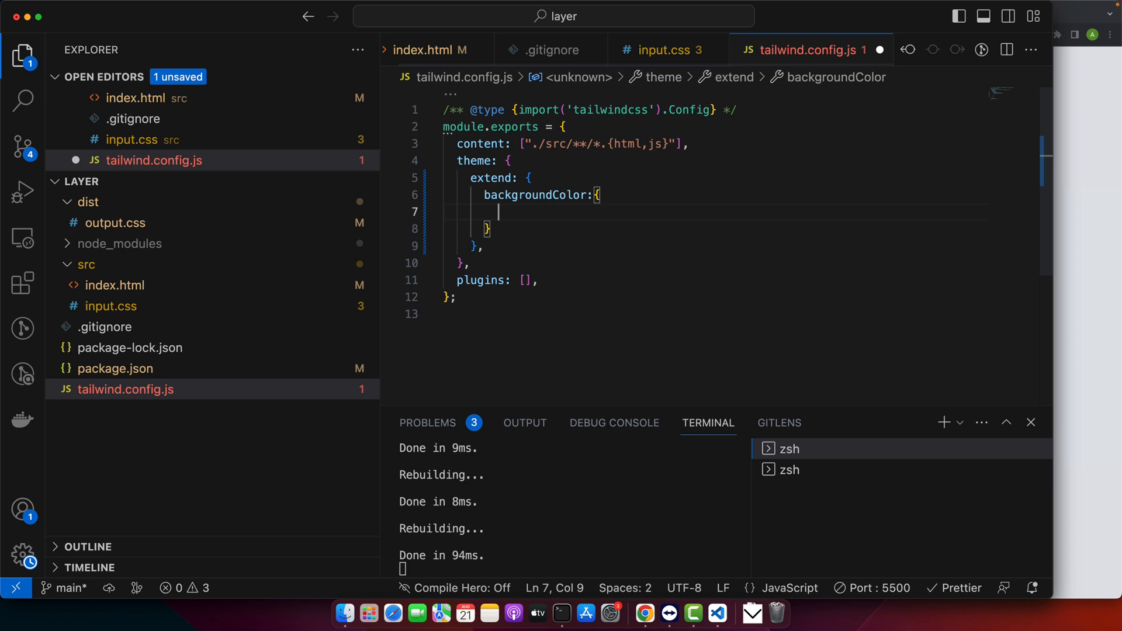
type("'brand-blue':'#1")
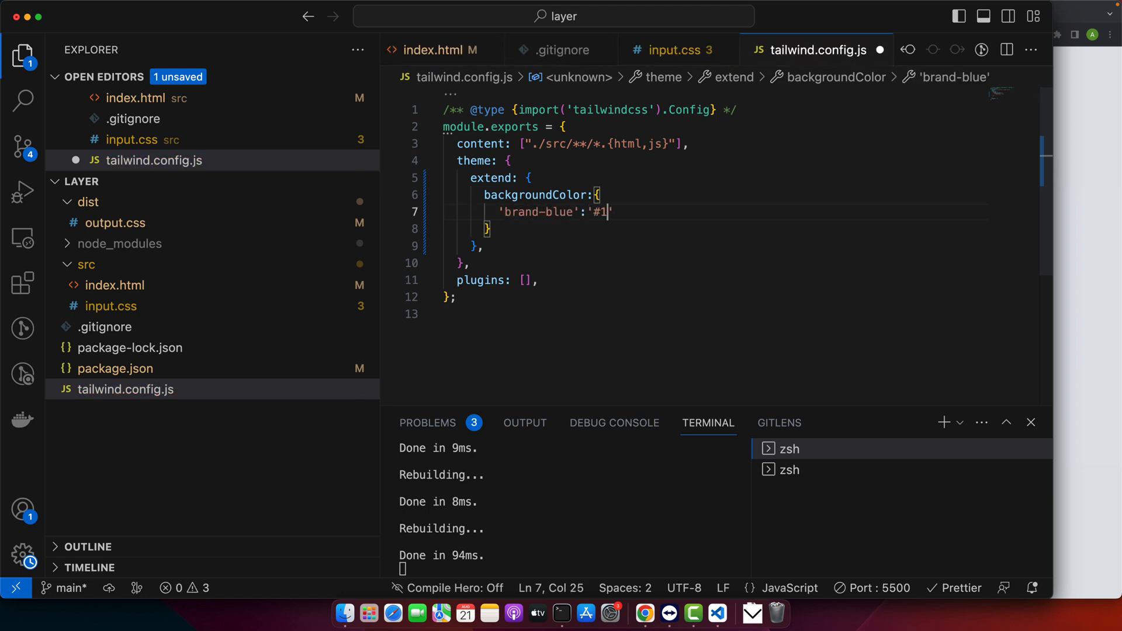
type("E2A38',")
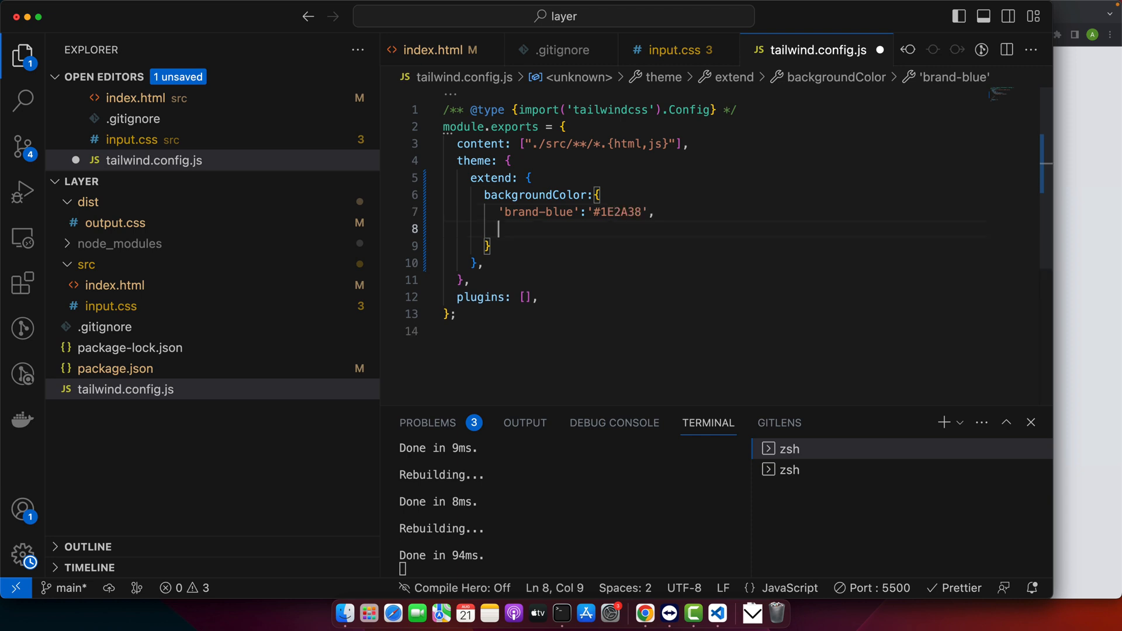
type("'brand-red\": \"#FF5062\",")
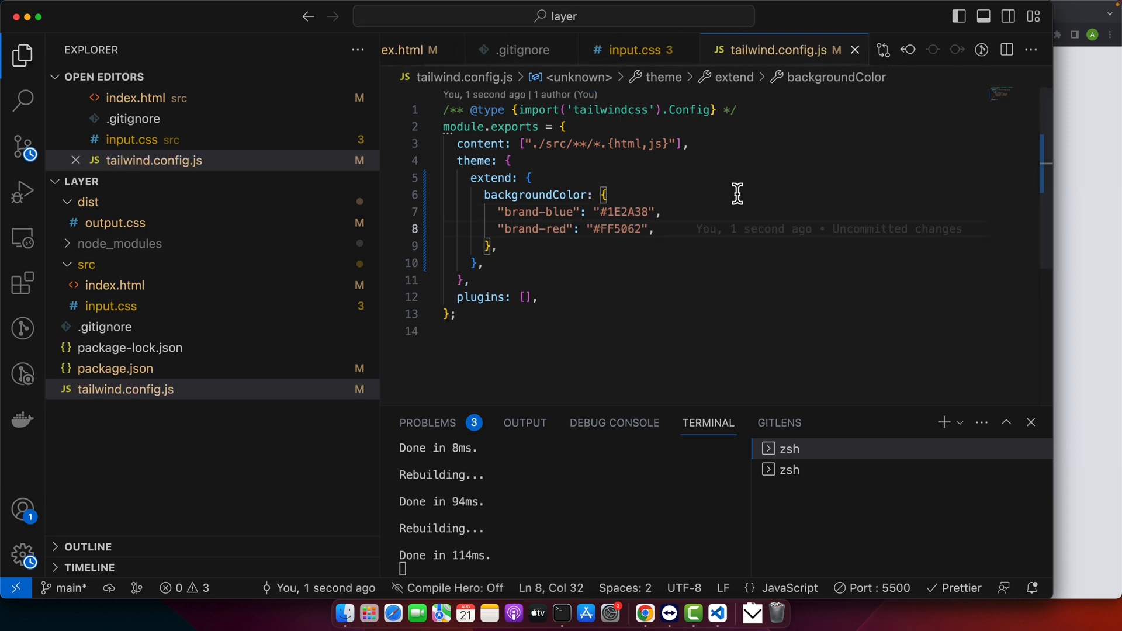
left_click(429, 49)
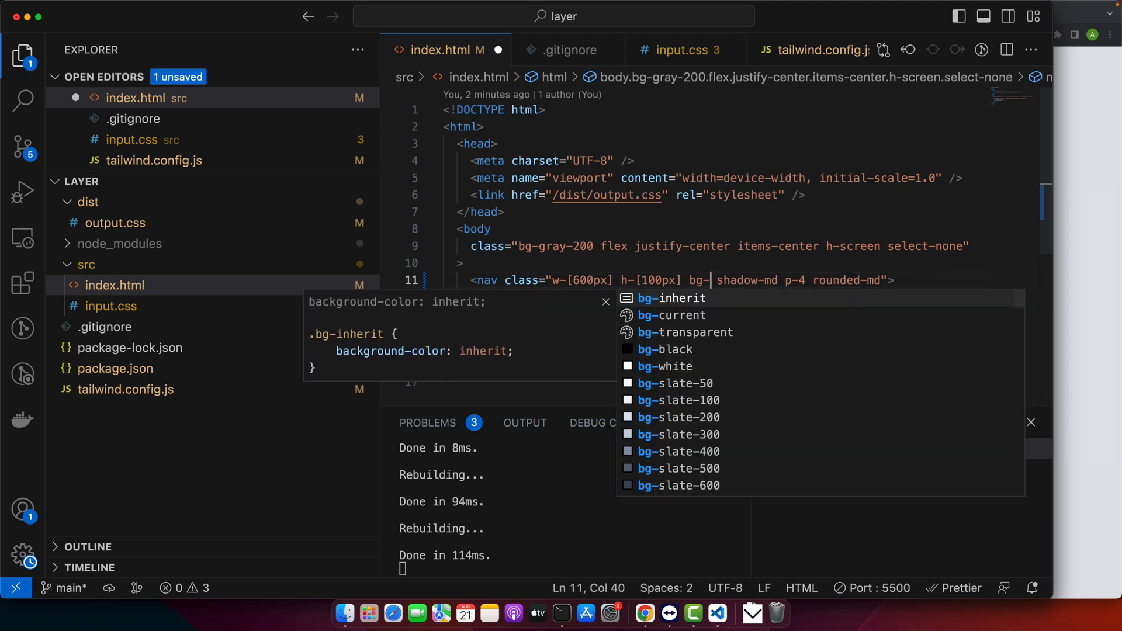
Step: Apply the custom bg-brand-blue class to the card nav with Card Title and Card Details content
type("br")
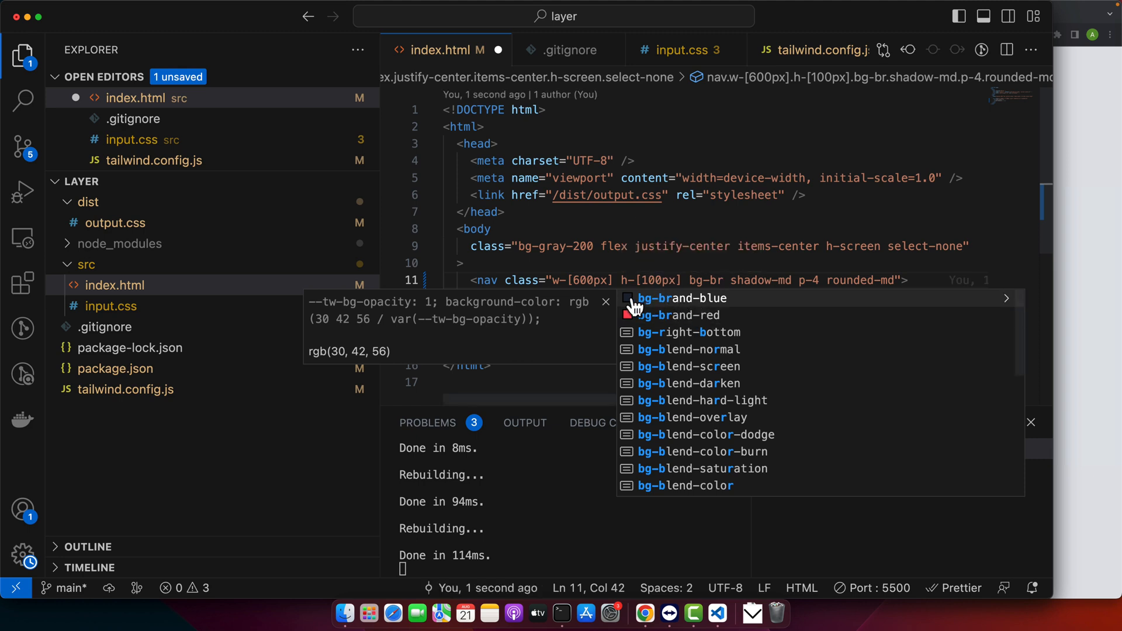
mouse_move(655, 302)
type("and-blue")
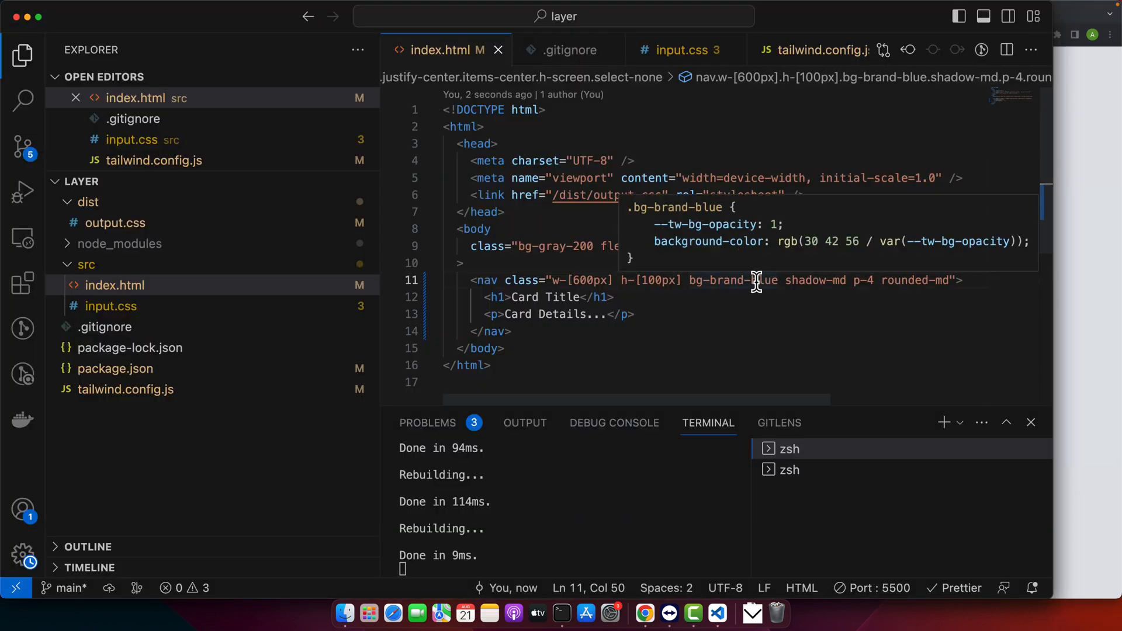
double_click(759, 279)
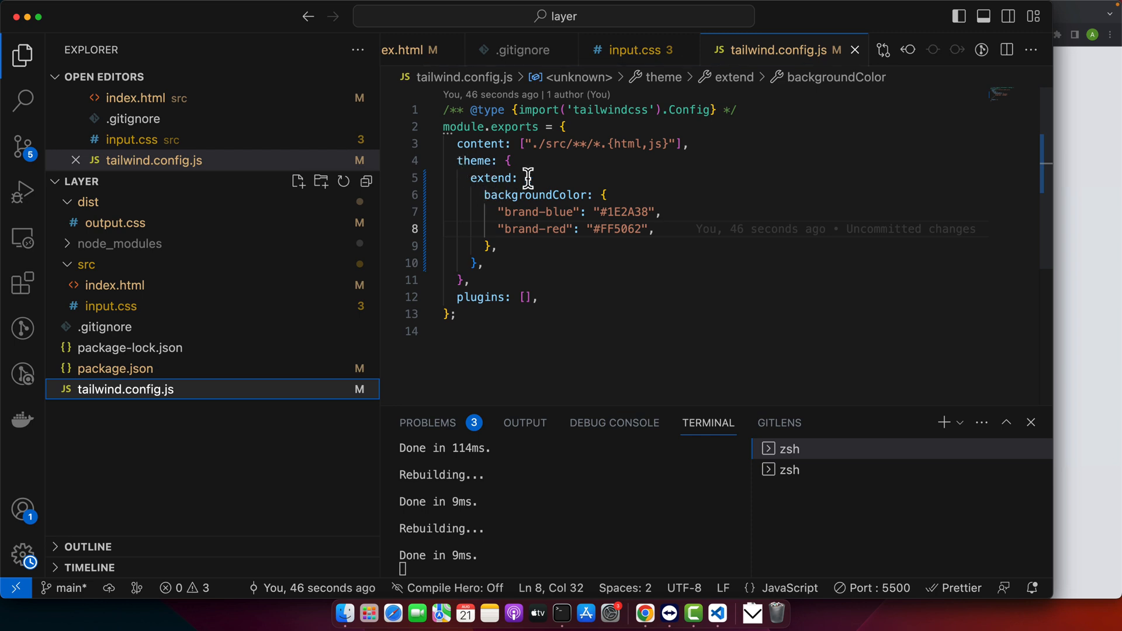
Step: Remove the extend wrapper so backgroundColor with both brand colours sits directly under theme
key("Backspace")
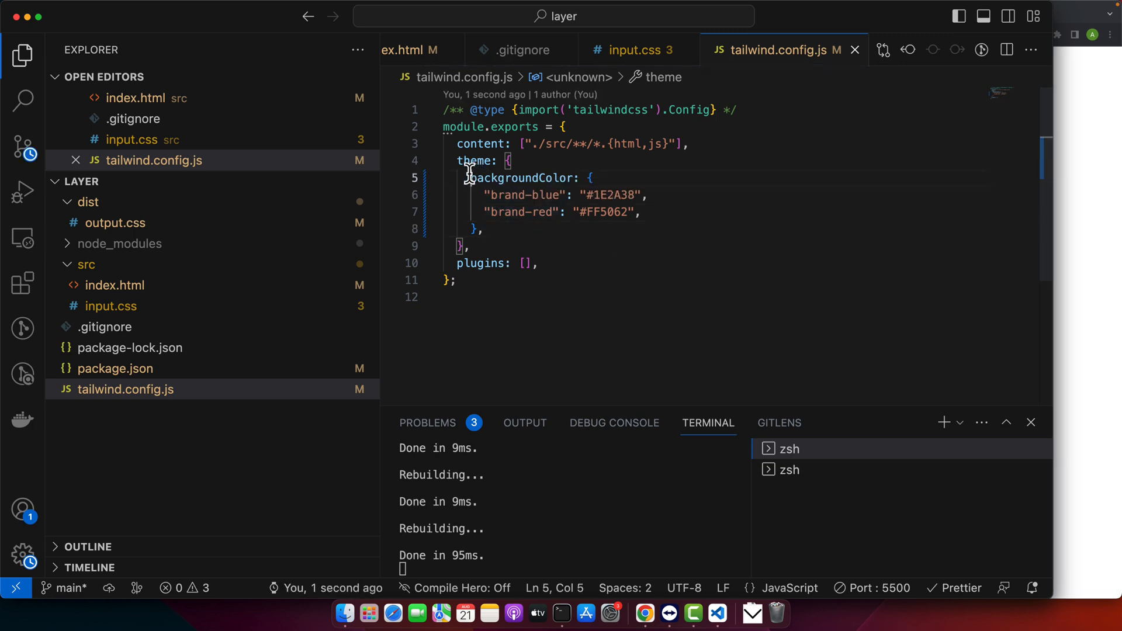
double_click(521, 178)
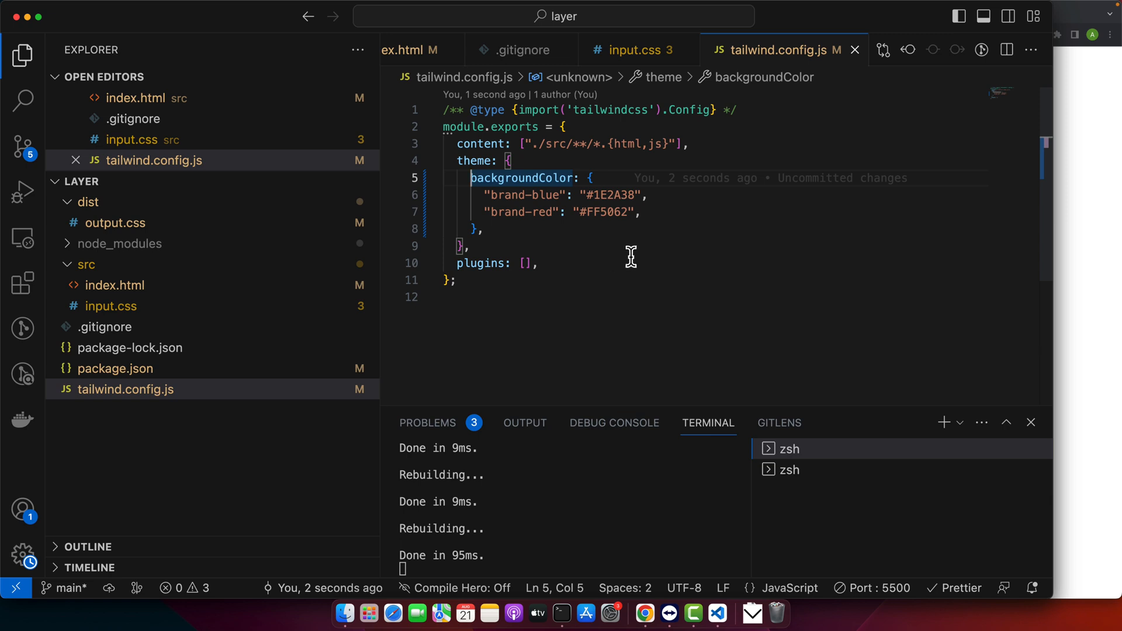
mouse_move(647, 252)
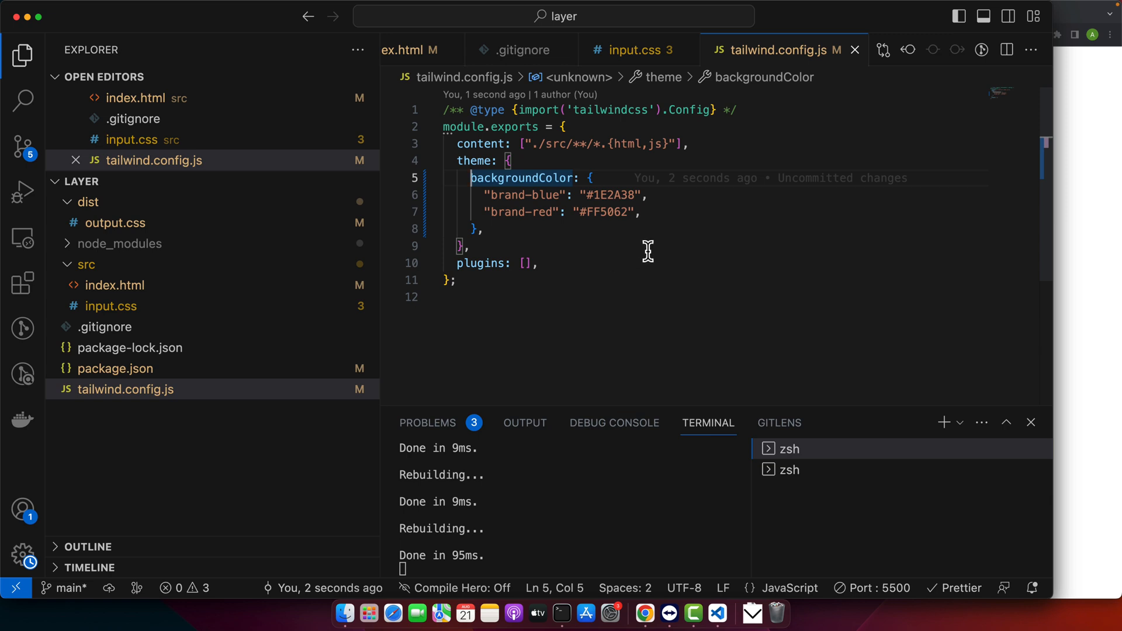